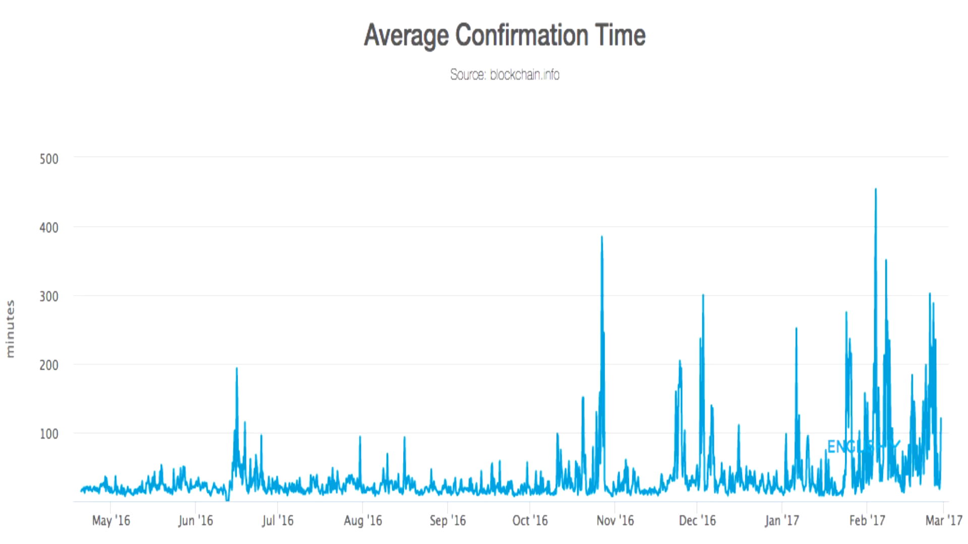
Step: Glance at the iota-tangle-1.png tab, then return to the bitcoin-block-chain-verified.png diagram
left_click(146, 8)
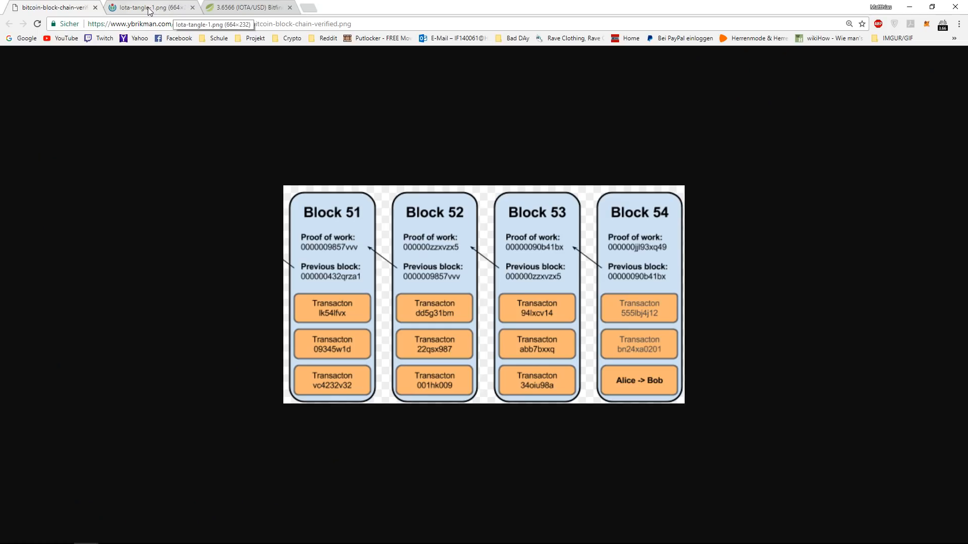
left_click(151, 7)
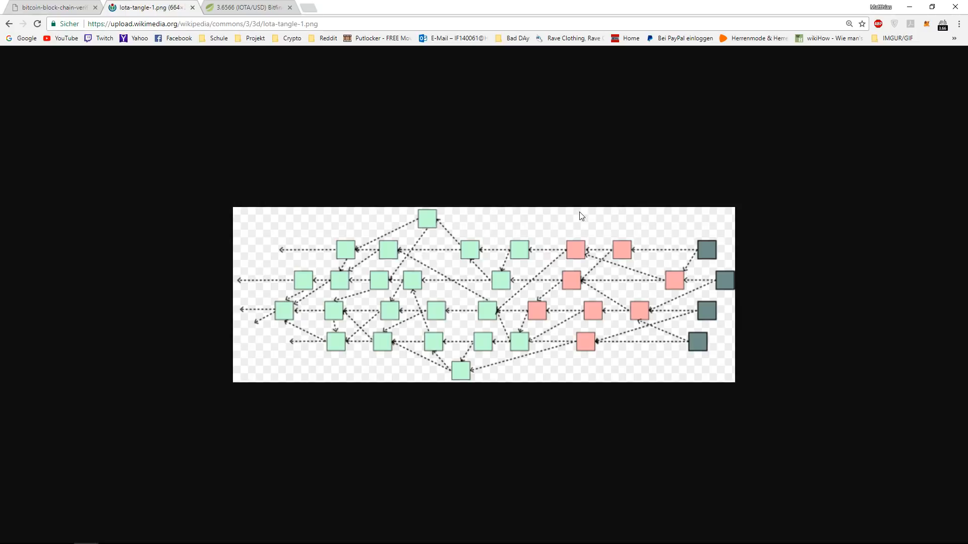
mouse_move(773, 219)
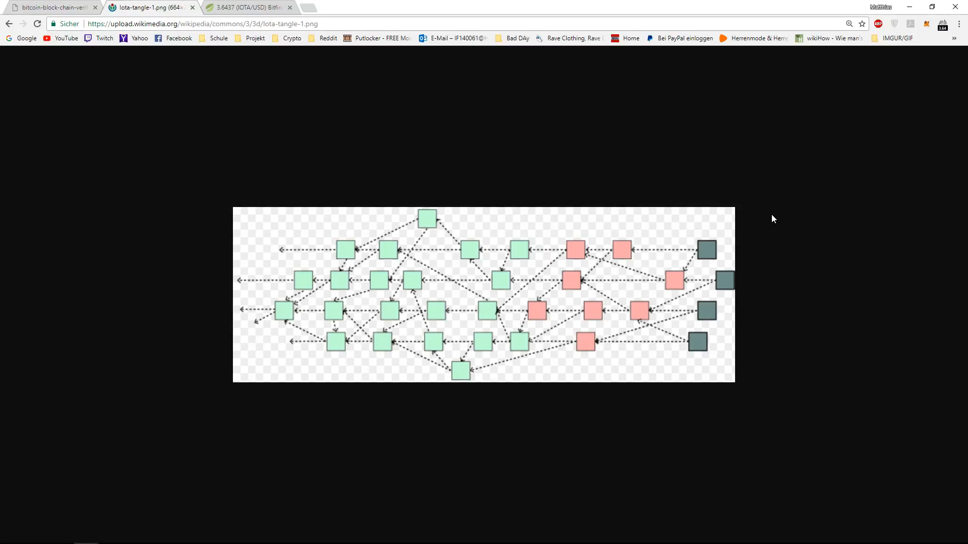
left_click(50, 7)
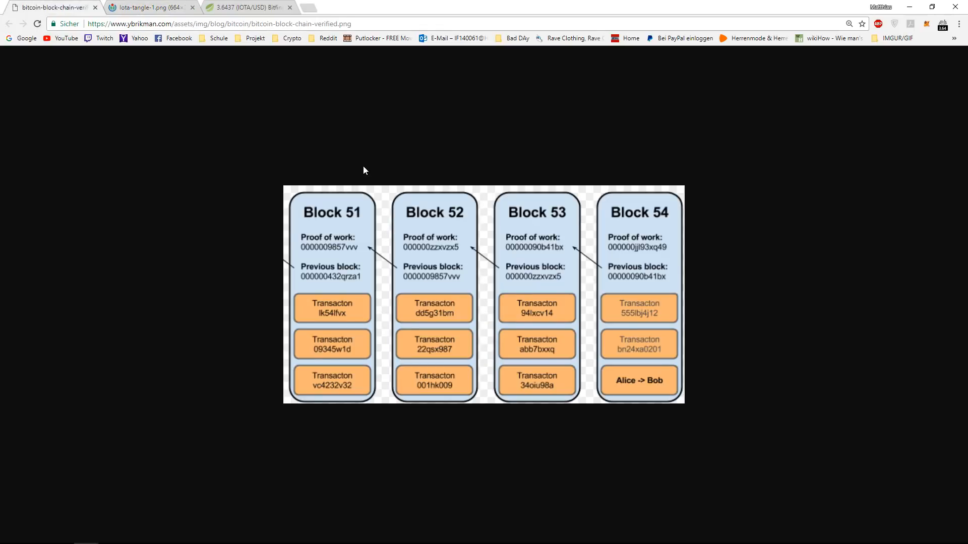
mouse_move(382, 157)
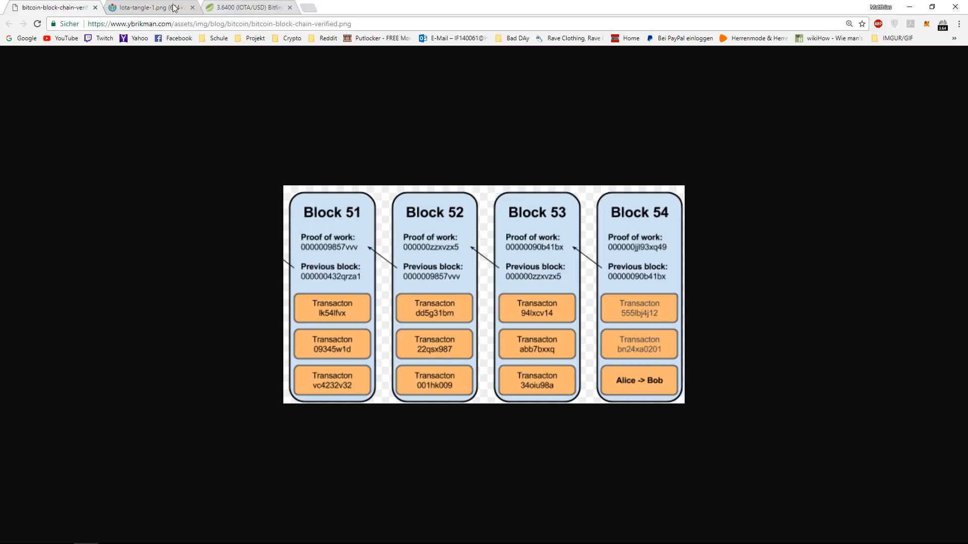
mouse_move(151, 8)
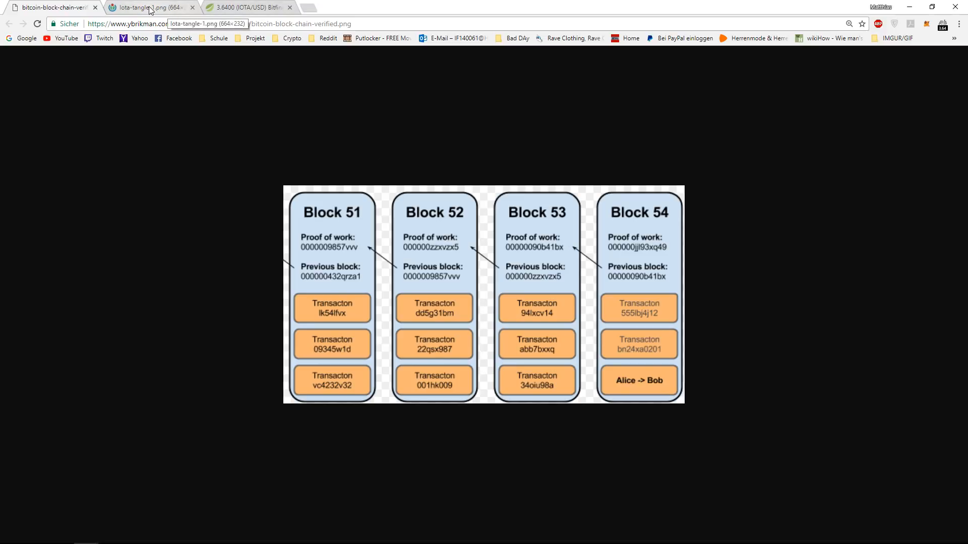
Step: Switch to the iota-tangle-1.png tab showing the green, pink and grey Tangle squares
left_click(141, 8)
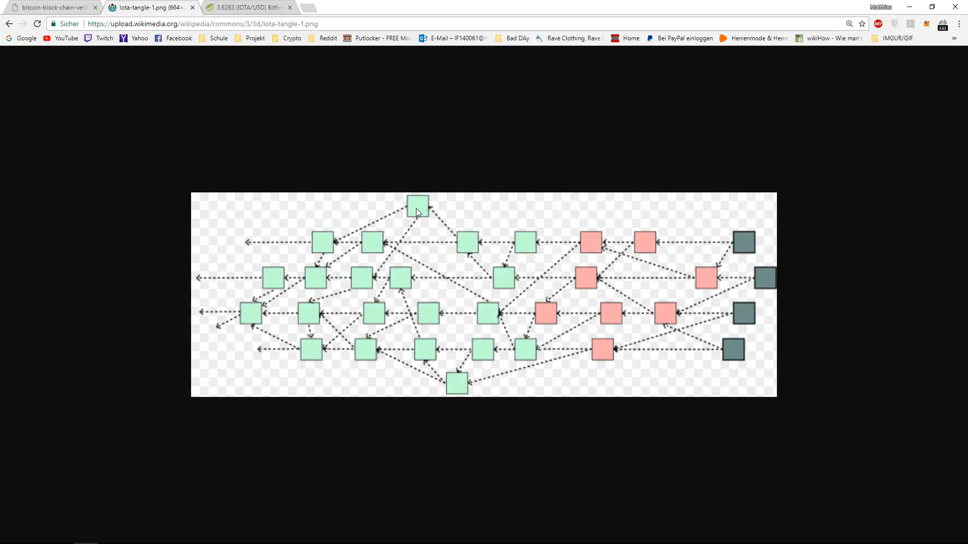
mouse_move(342, 255)
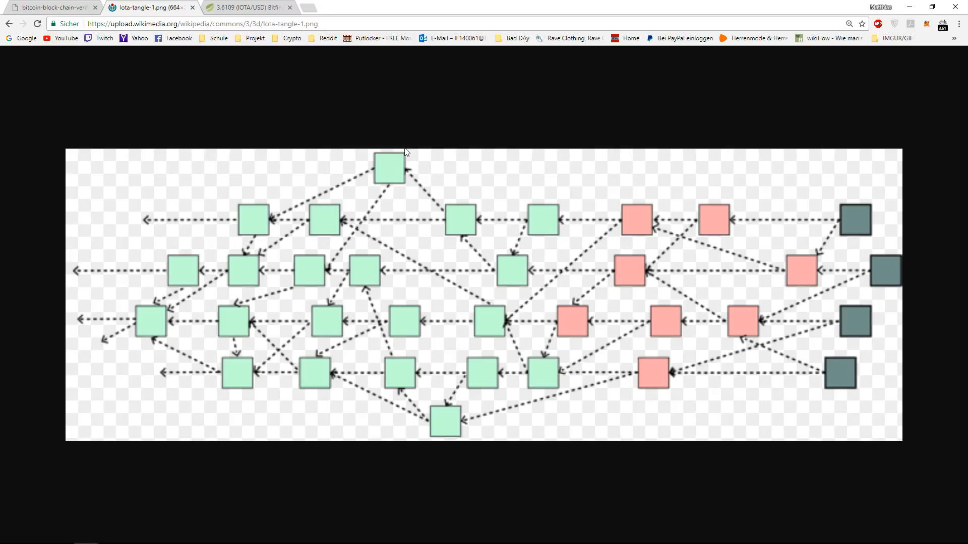
mouse_move(384, 172)
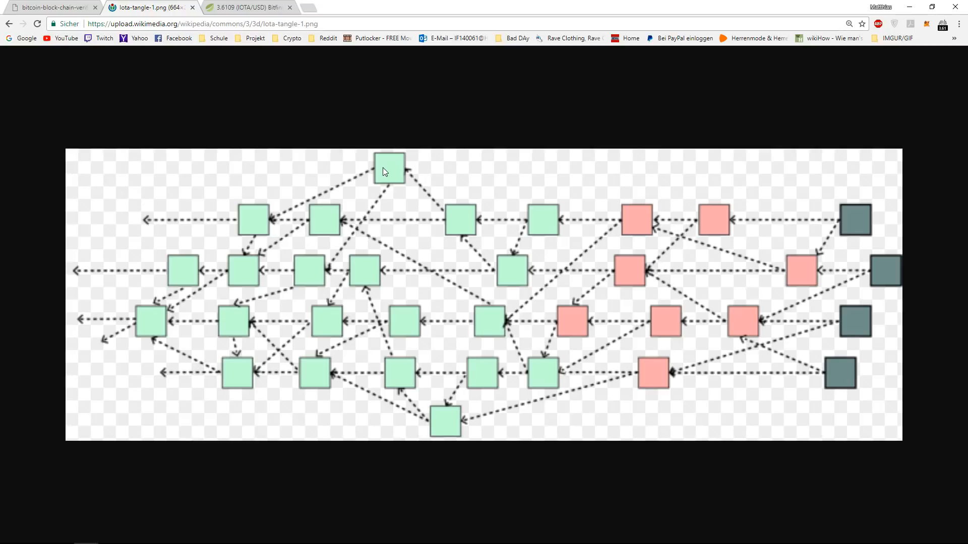
mouse_move(268, 203)
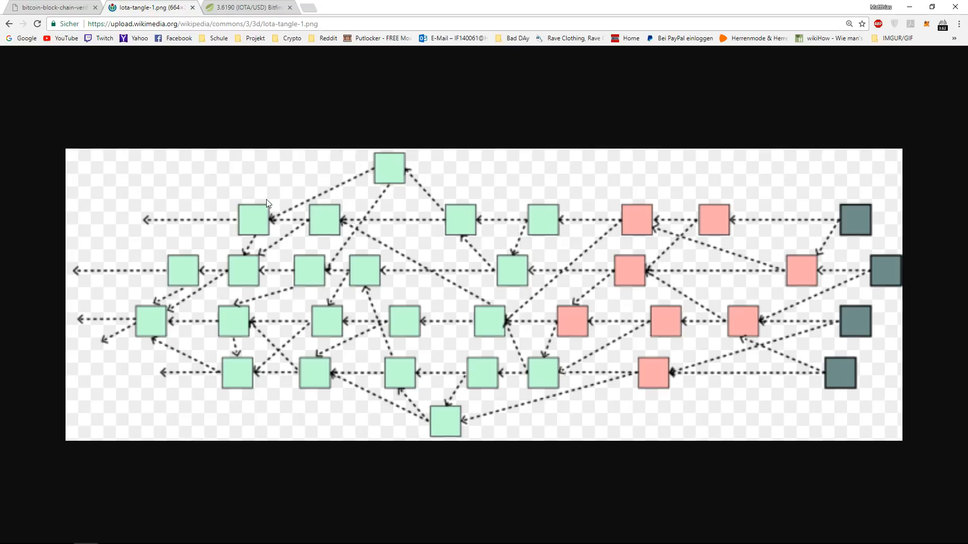
mouse_move(280, 220)
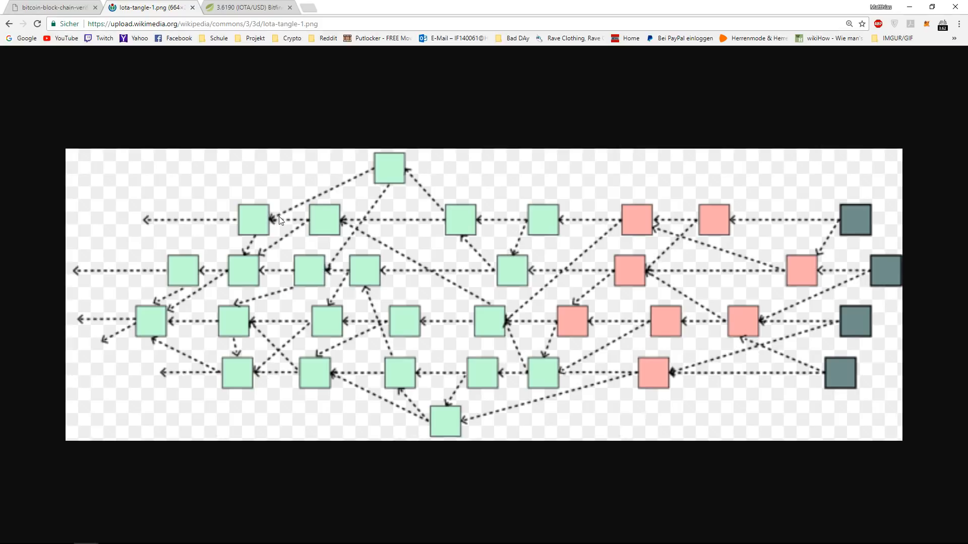
mouse_move(353, 230)
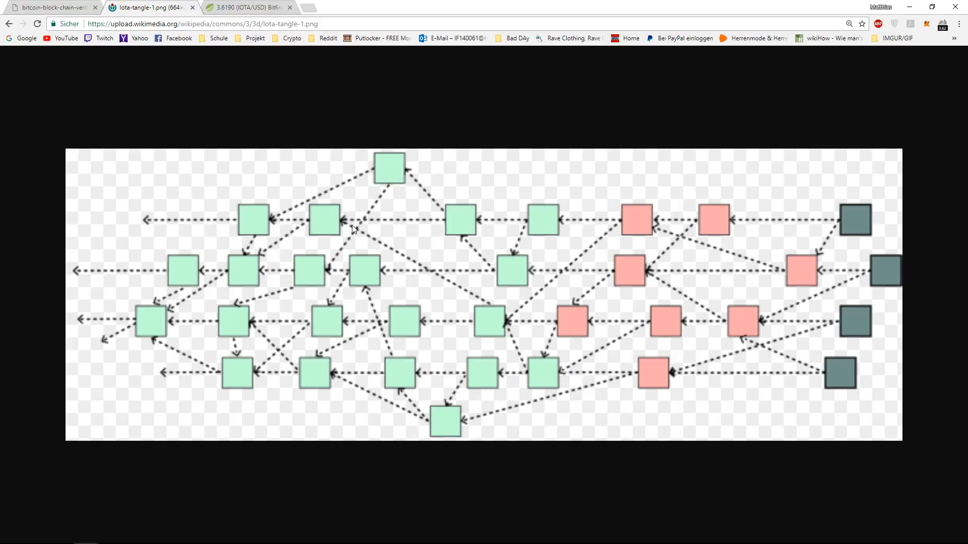
mouse_move(387, 170)
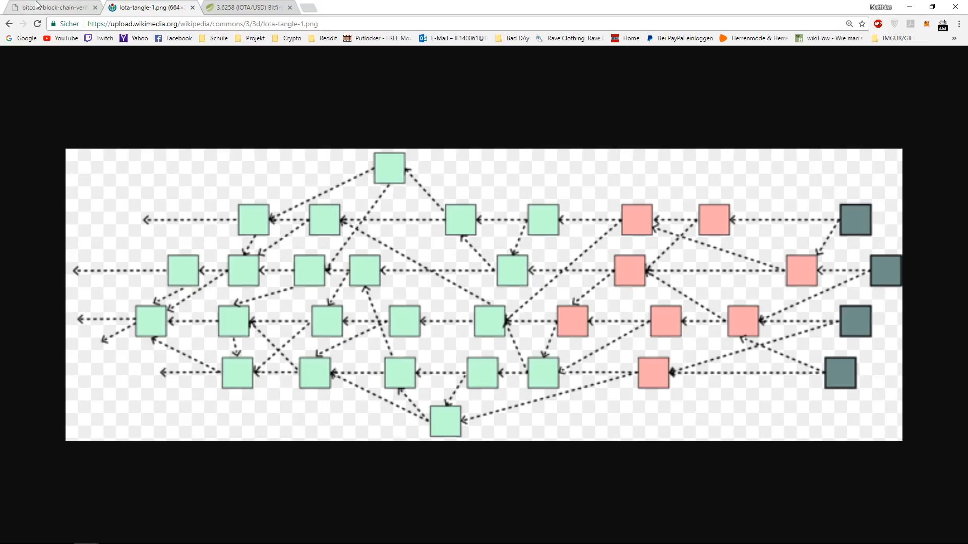
mouse_move(40, 7)
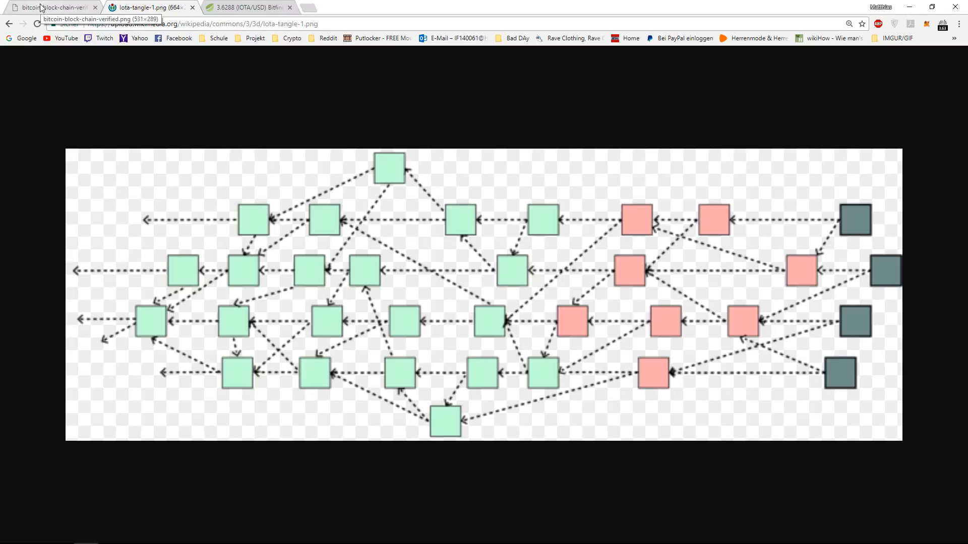
Step: Switch to the bitcoin-block-chain-verified.png tab showing Blocks 51–54
left_click(45, 8)
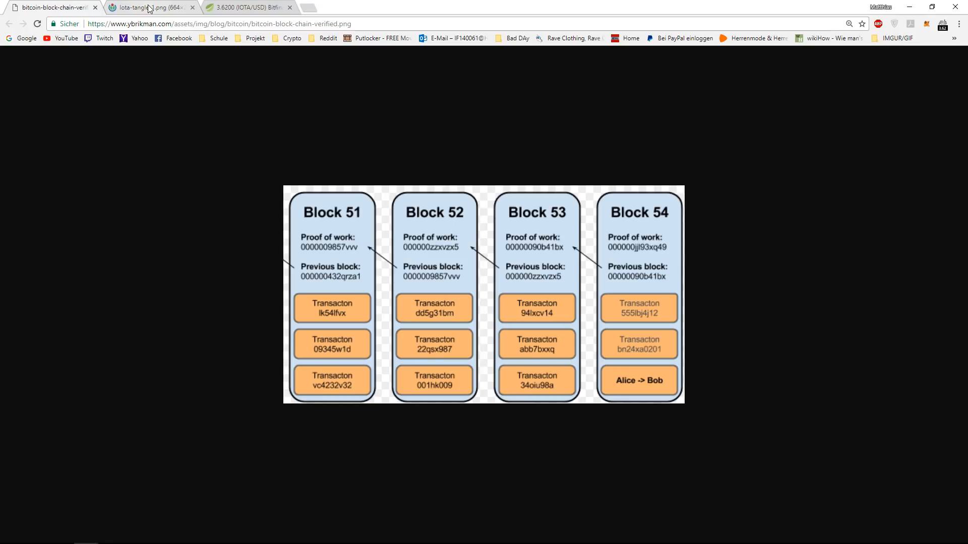
left_click(146, 8)
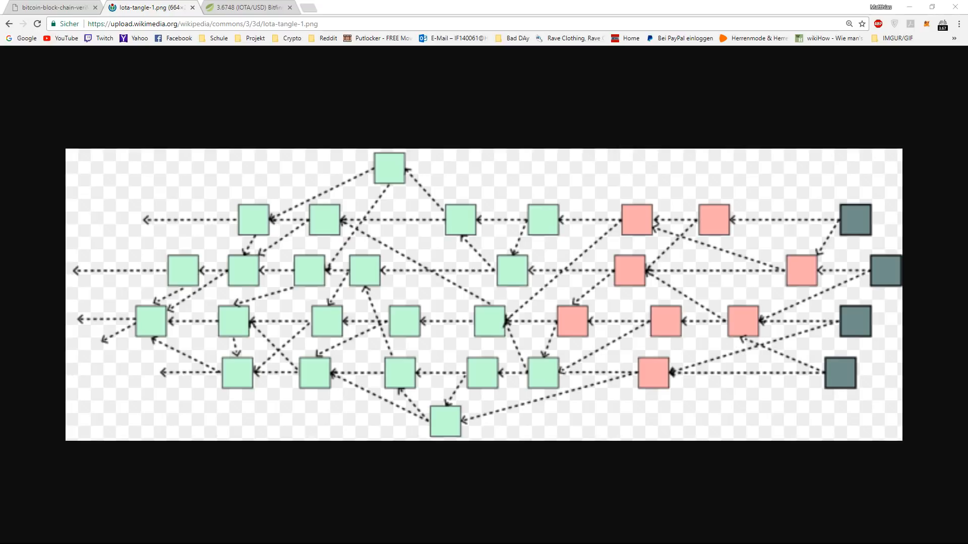
mouse_move(788, 385)
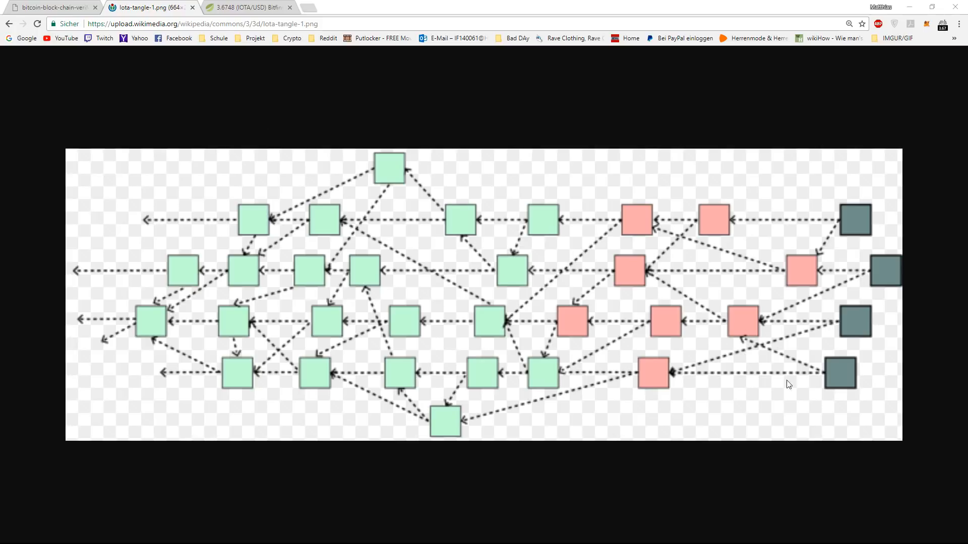
mouse_move(504, 444)
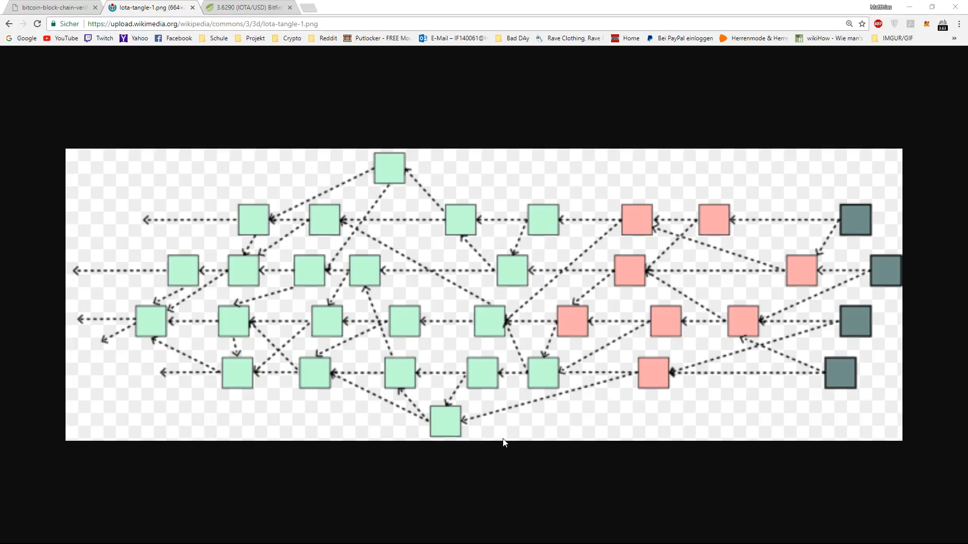
mouse_move(506, 443)
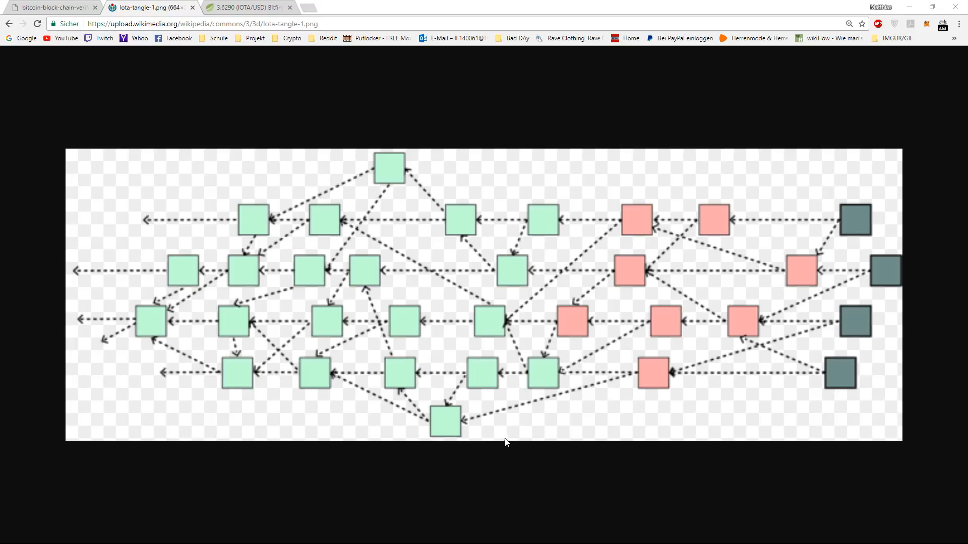
mouse_move(277, 84)
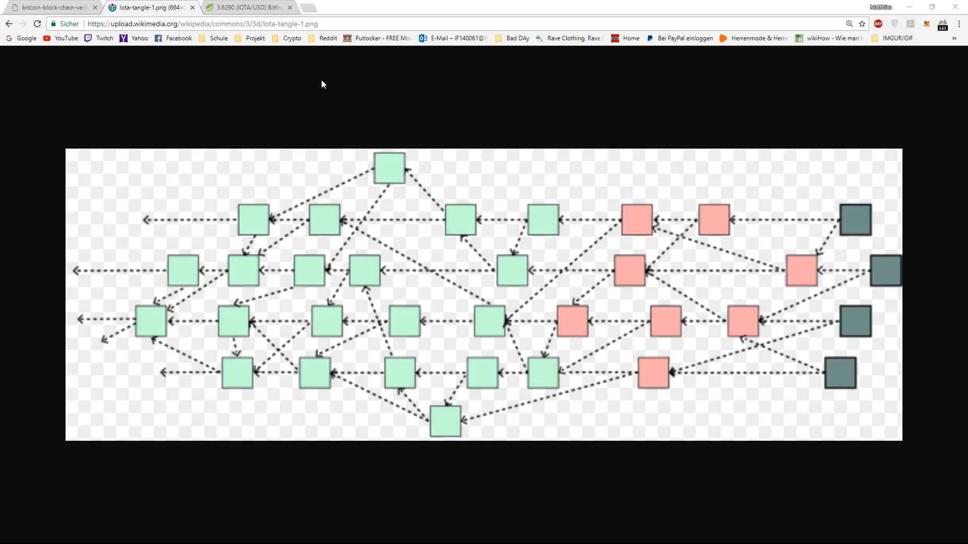
mouse_move(571, 109)
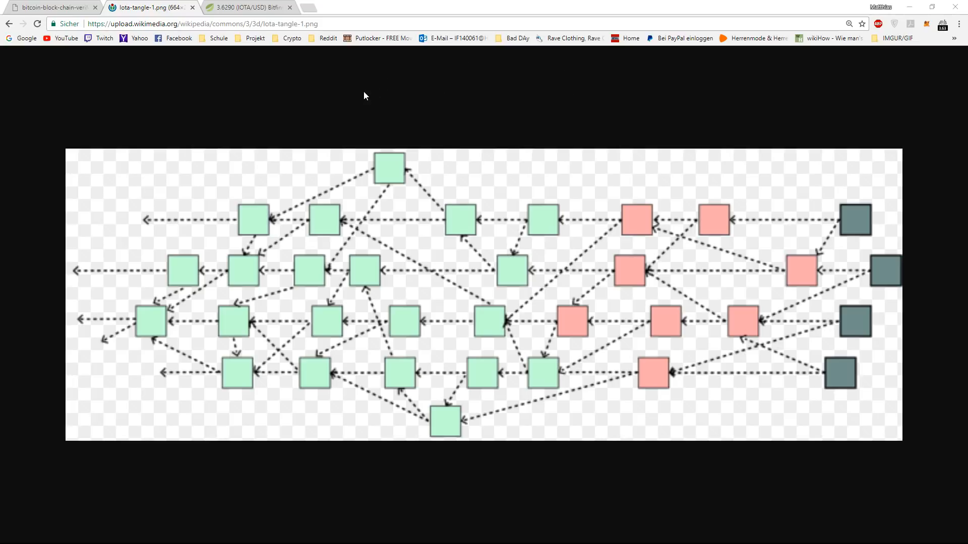
mouse_move(556, 103)
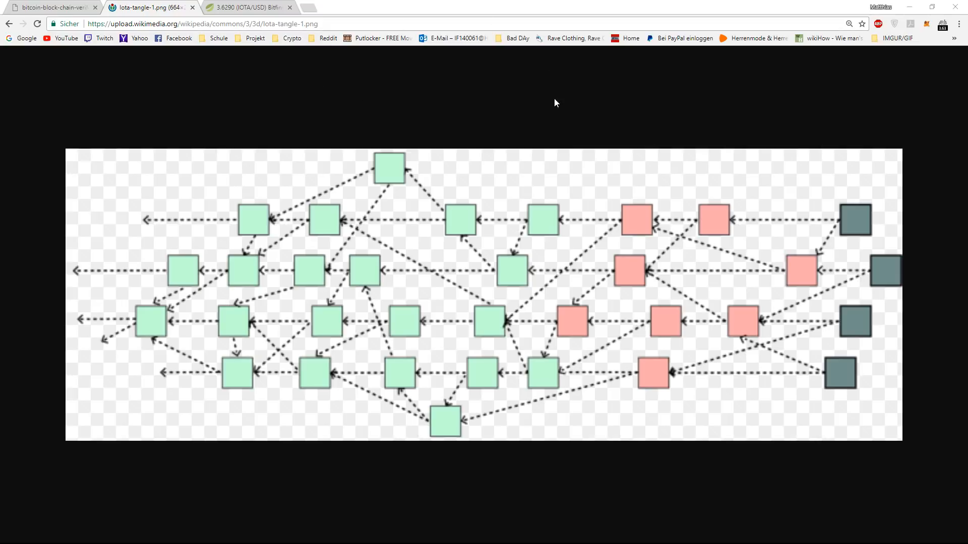
mouse_move(348, 85)
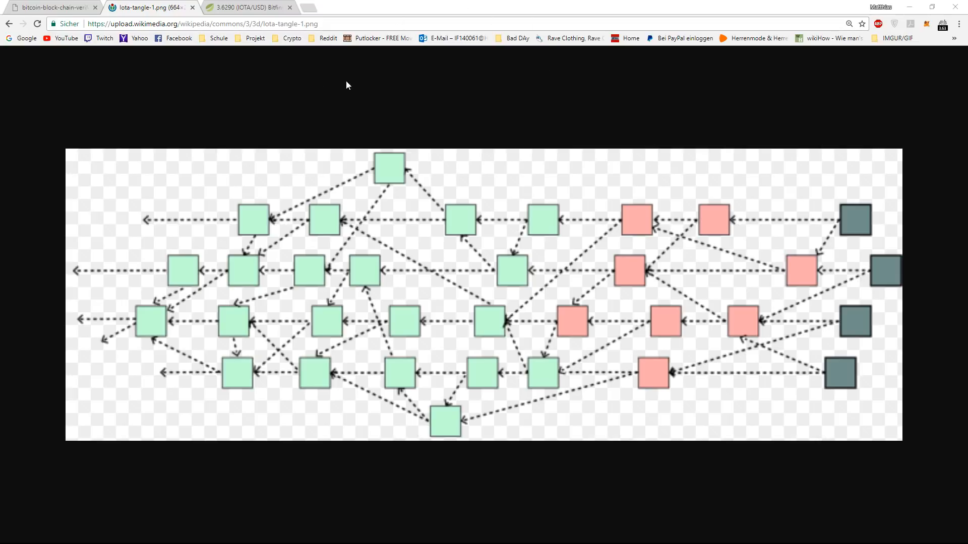
mouse_move(346, 100)
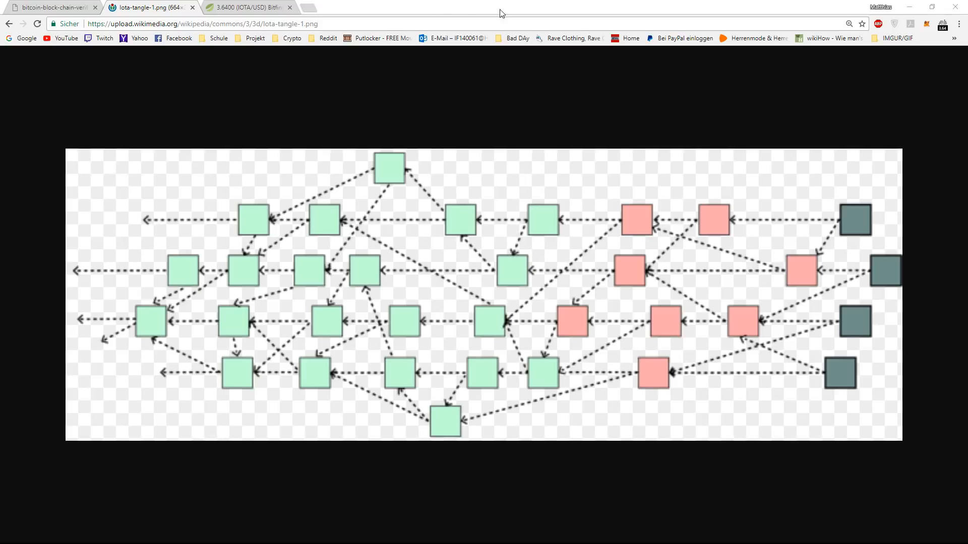
mouse_move(461, 79)
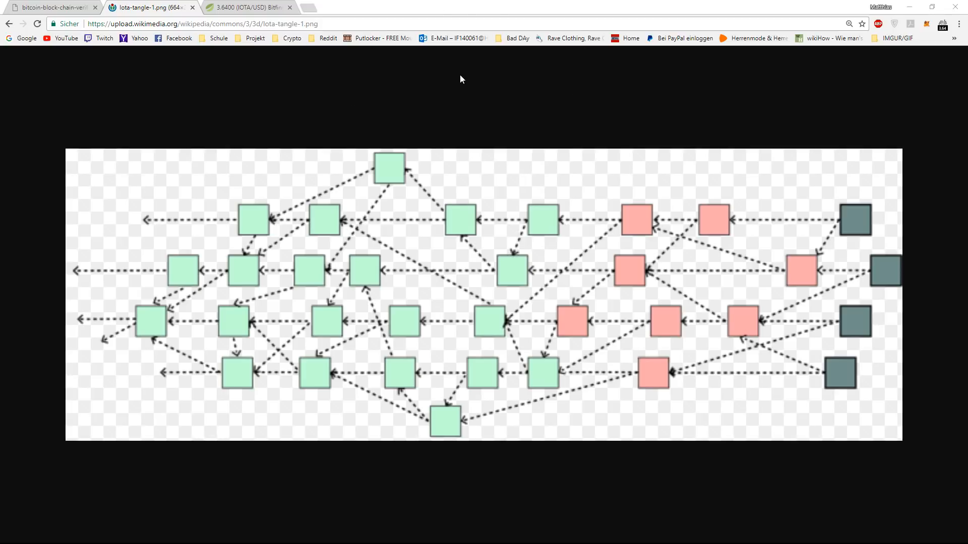
mouse_move(502, 90)
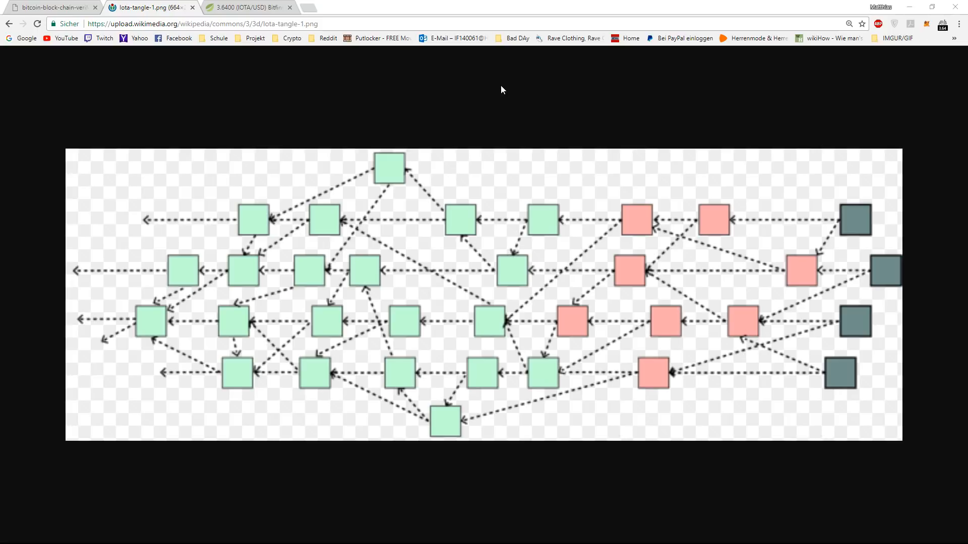
mouse_move(486, 90)
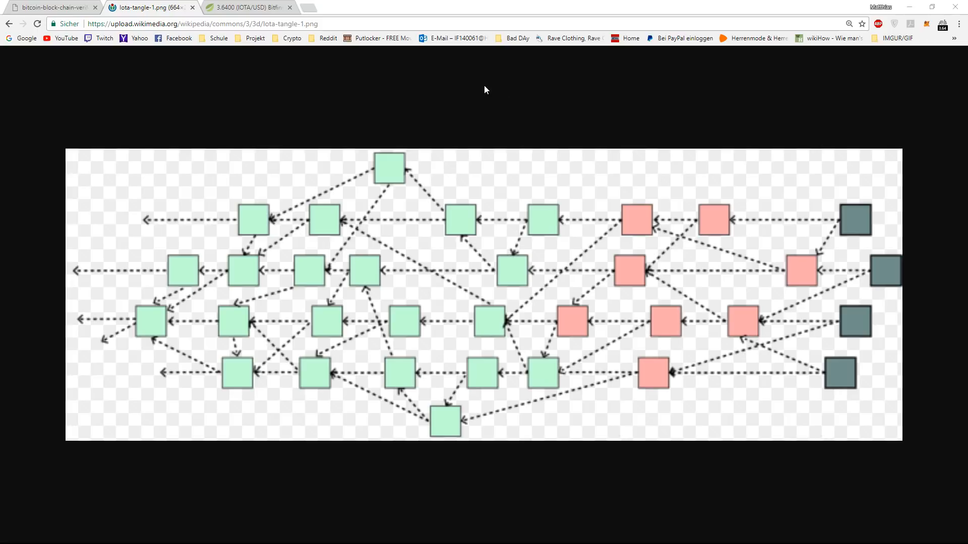